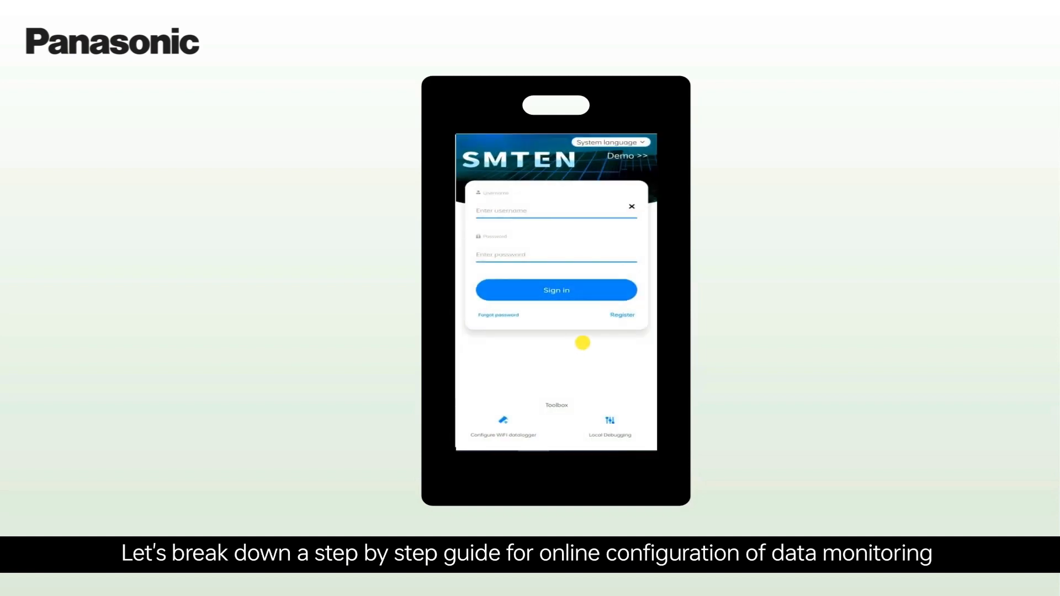
Close the SmtenPhone login screen and bring up the smten.com sign-in page in the browser
{"action": "left_click", "coordinate": [621, 314]}
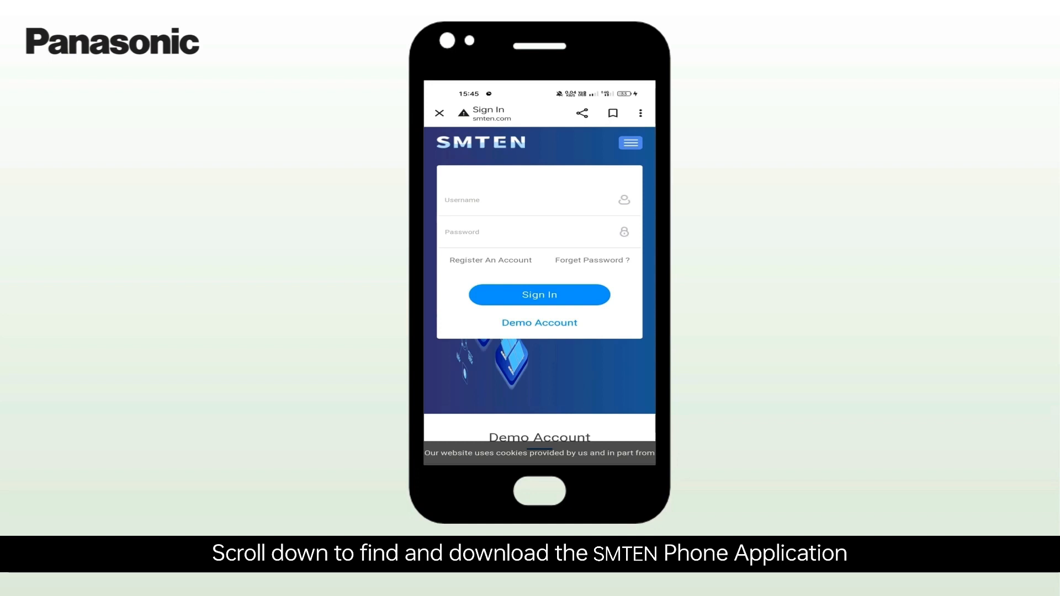
Download the Android SmtenPhone app from the App Download section, choosing Download anyway
{"action": "scroll", "scroll_direction": "down", "scroll_amount": 3}
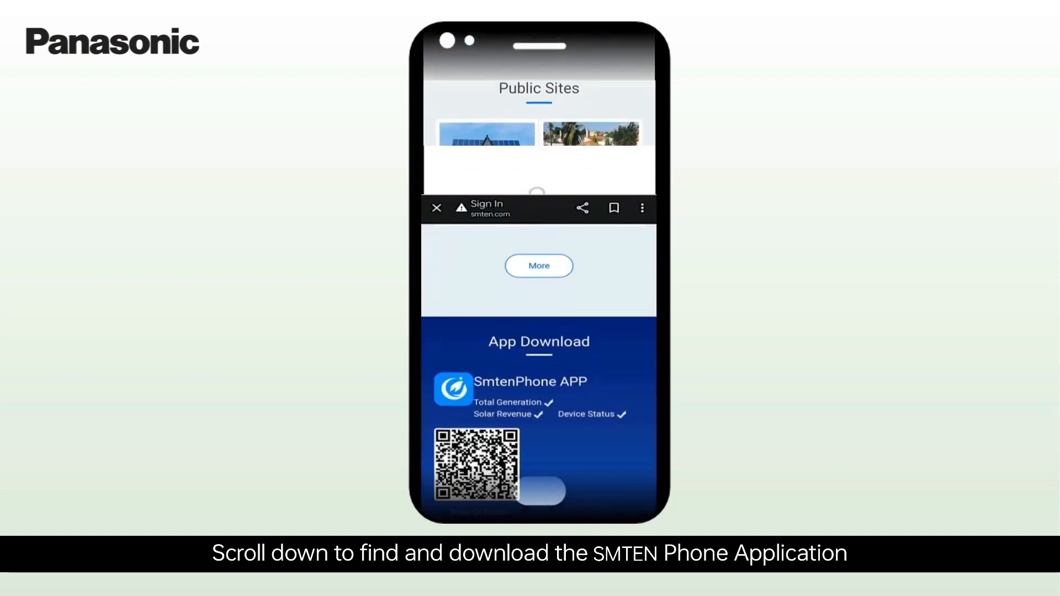
{"action": "scroll", "scroll_direction": "down", "scroll_amount": 3}
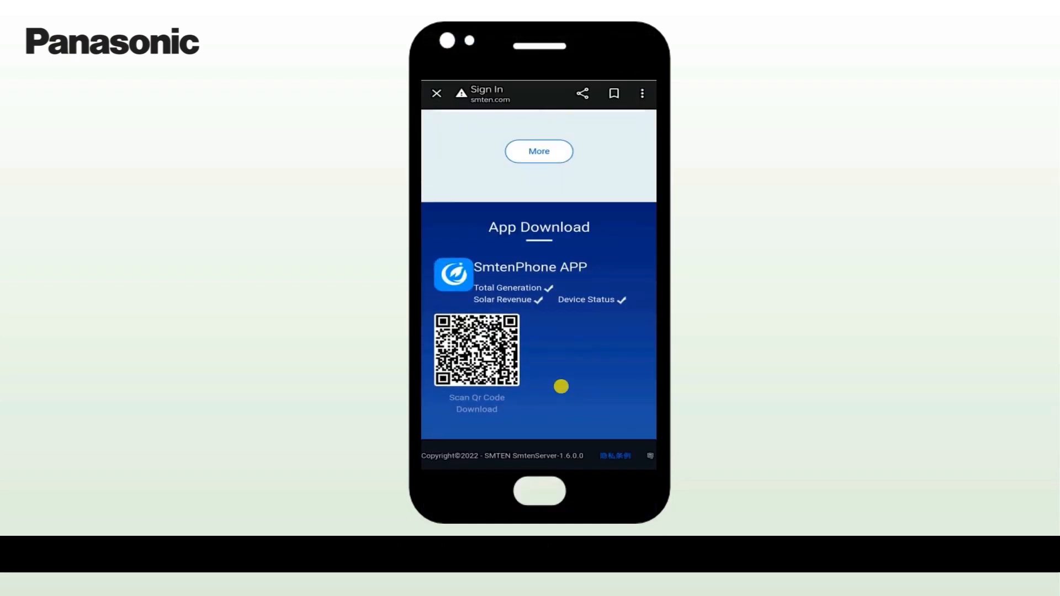
{"action": "mouse_move", "coordinate": [532, 272]}
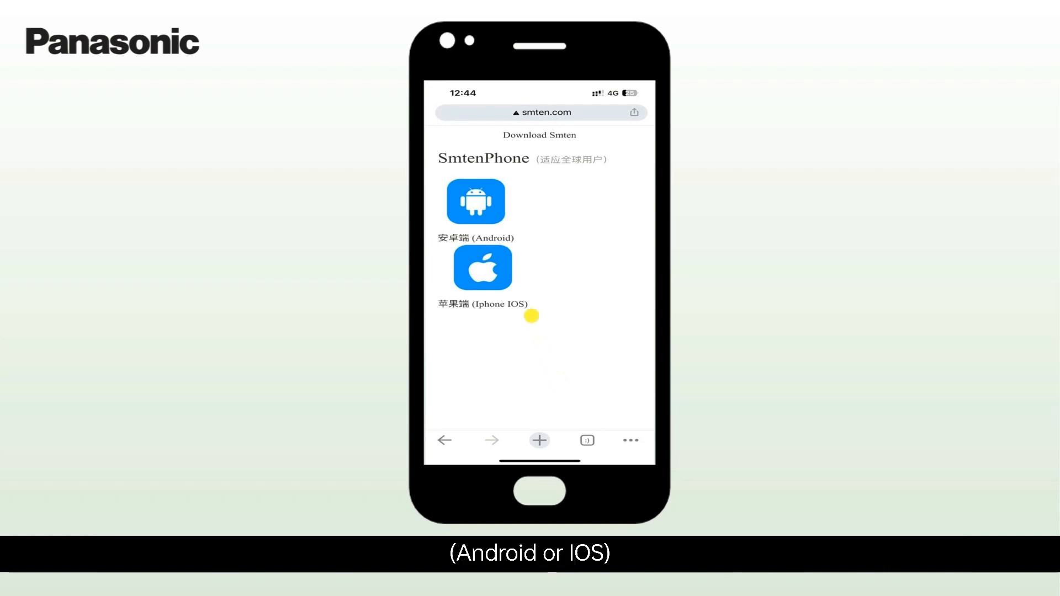
{"action": "left_click", "coordinate": [475, 201]}
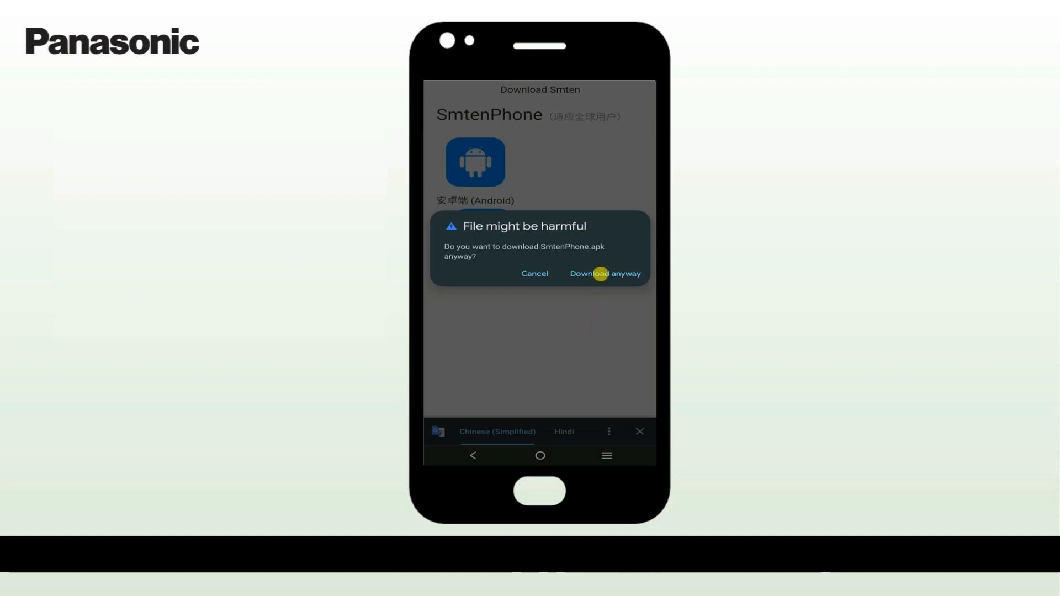
{"action": "left_click", "coordinate": [604, 273]}
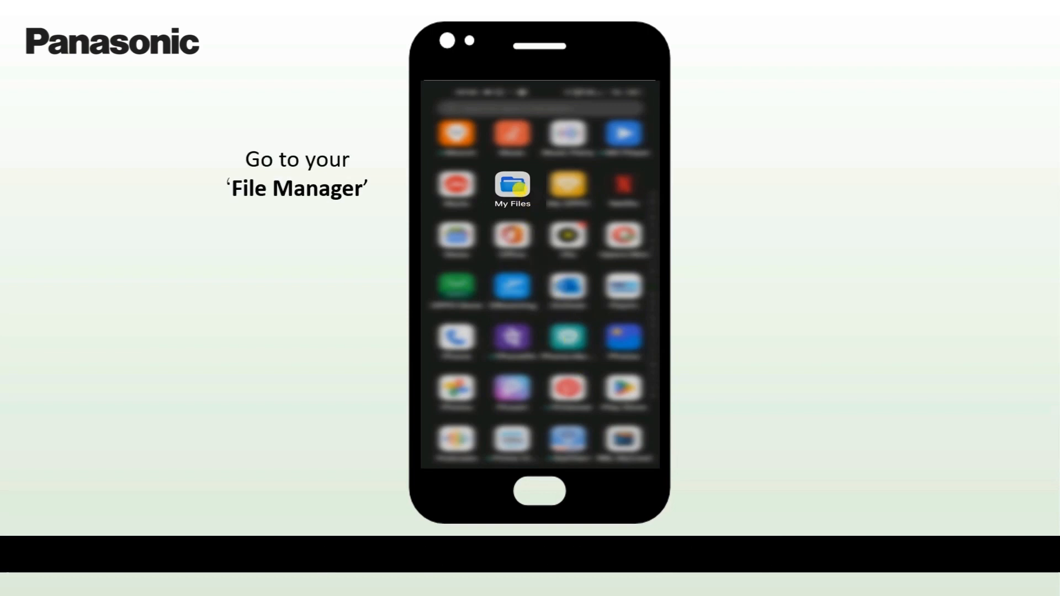
Install SmtenPhone.apk from the Downloads folder in My Files; search 'Smten' for the iPhone app
{"action": "left_click", "coordinate": [511, 187]}
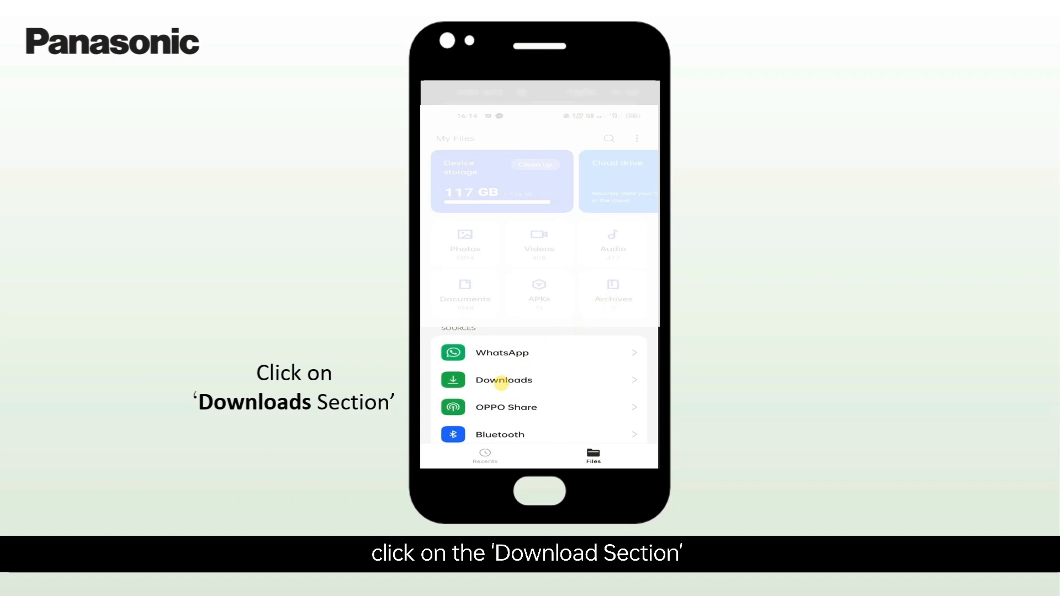
{"action": "left_click", "coordinate": [504, 380]}
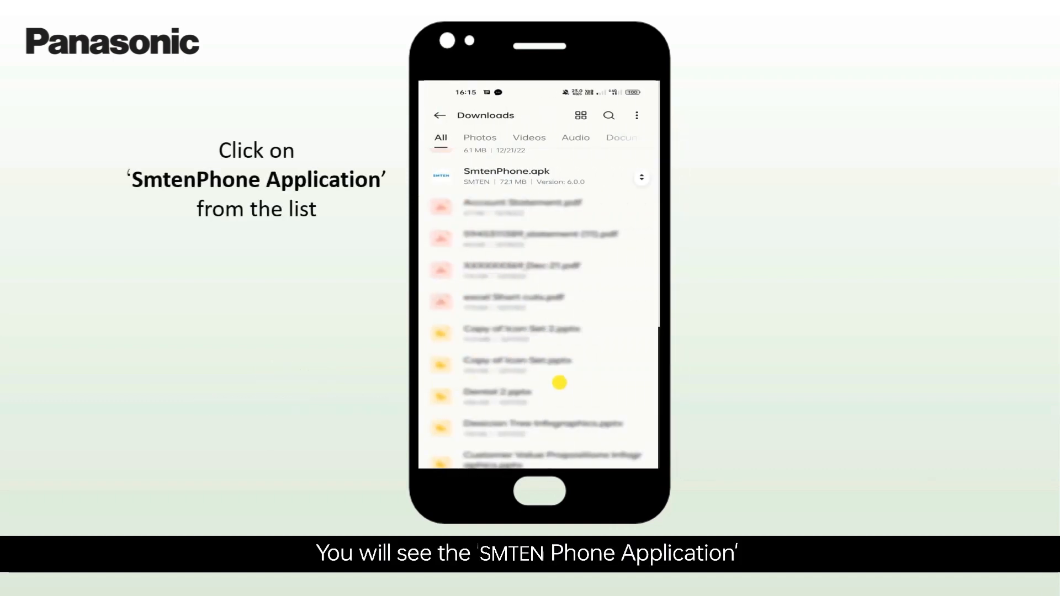
{"action": "left_click", "coordinate": [507, 175]}
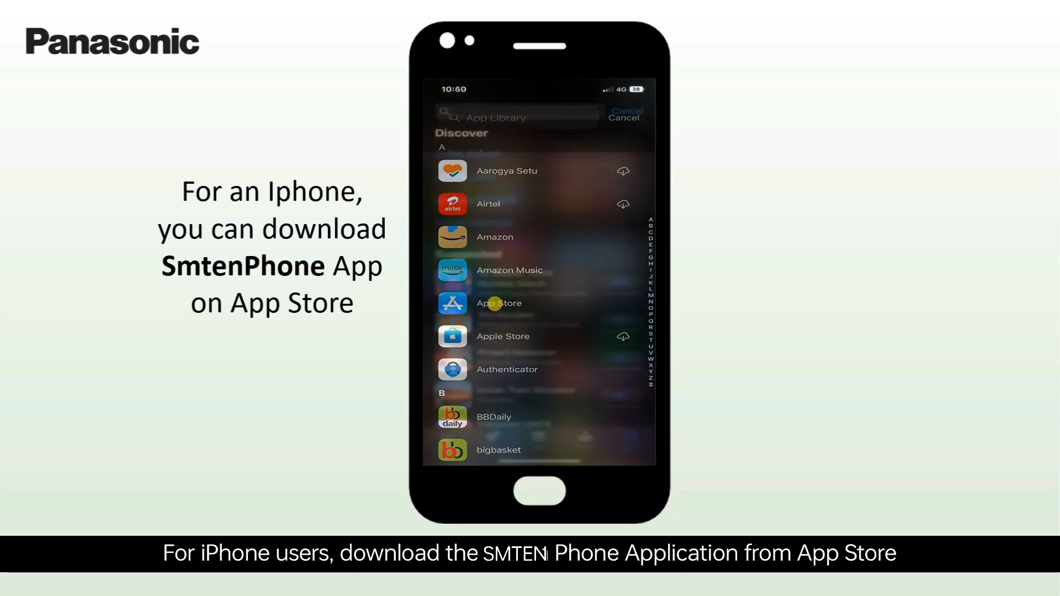
{"action": "type", "text": "Smten"}
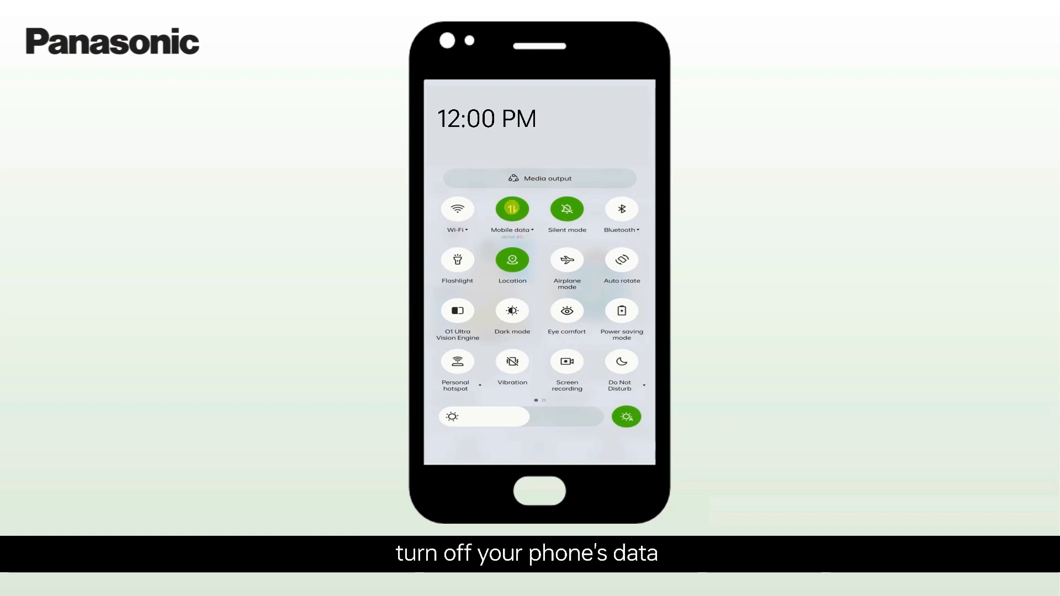
Turn mobile data off and Wi-Fi on from quick settings
{"action": "left_click", "coordinate": [512, 209]}
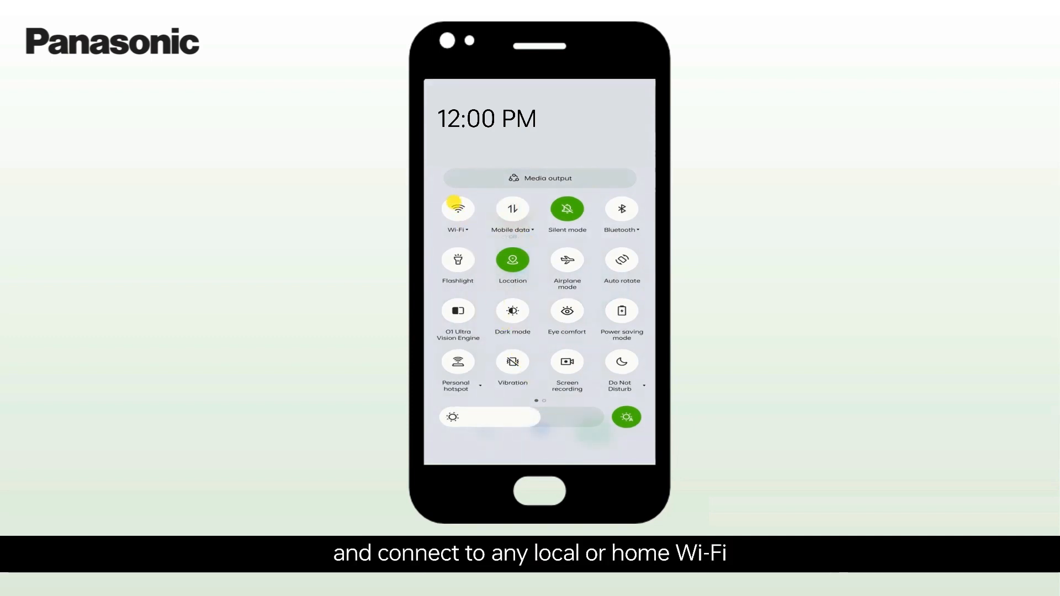
{"action": "left_click", "coordinate": [457, 209]}
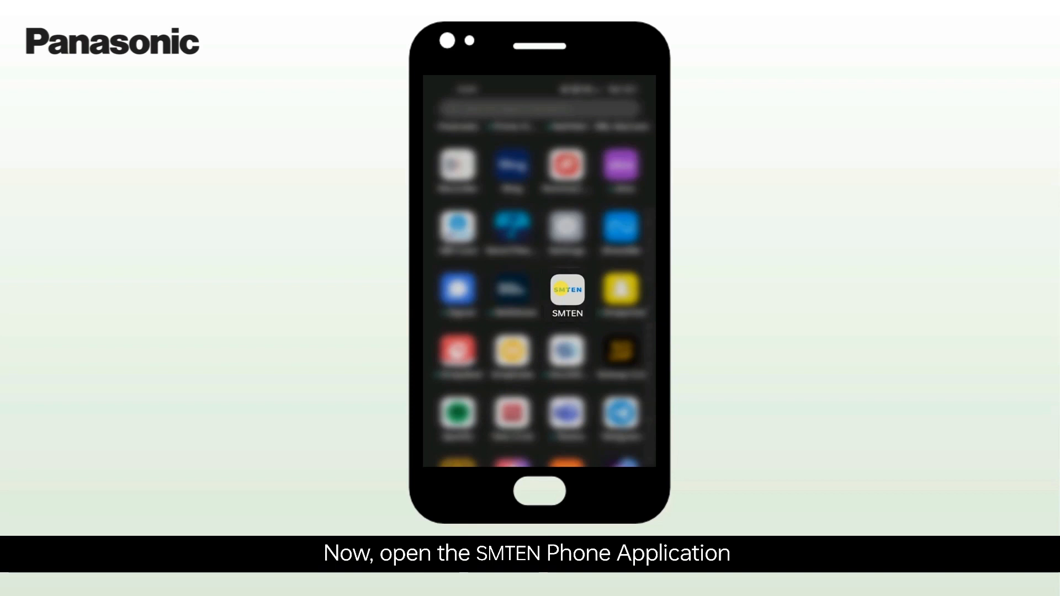
Register a new SMTEN account, agreeing to the user agreement and privacy policy
{"action": "left_click", "coordinate": [567, 290]}
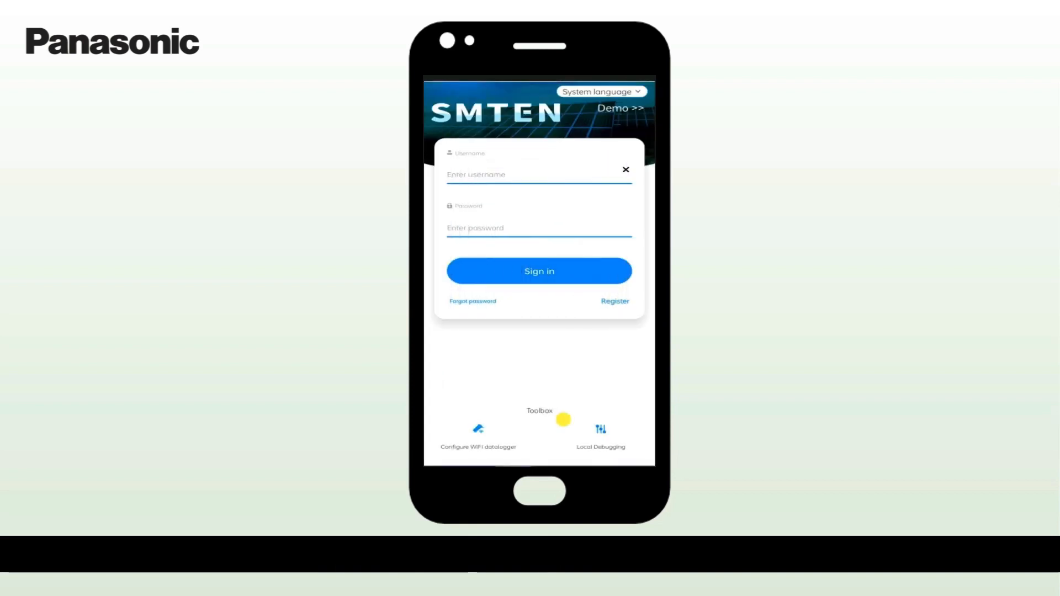
{"action": "left_click", "coordinate": [615, 301]}
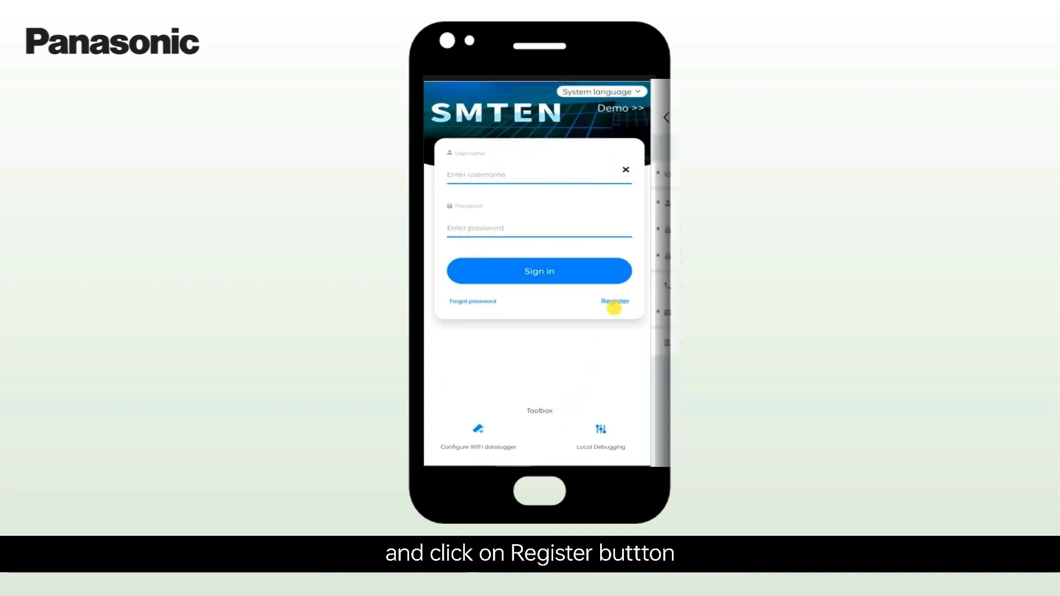
{"action": "left_click", "coordinate": [614, 300]}
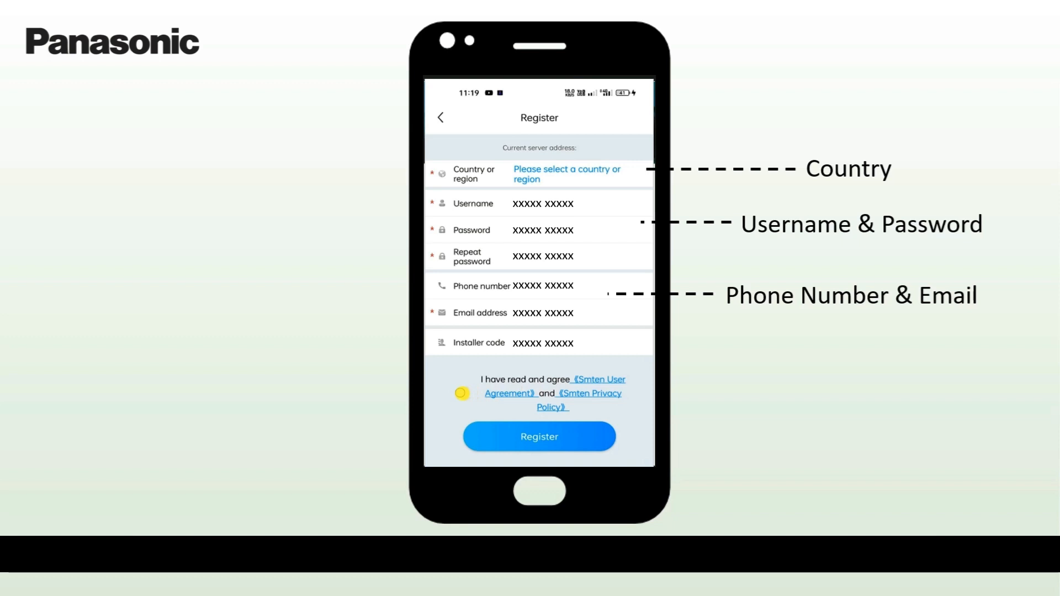
{"action": "left_click", "coordinate": [462, 393]}
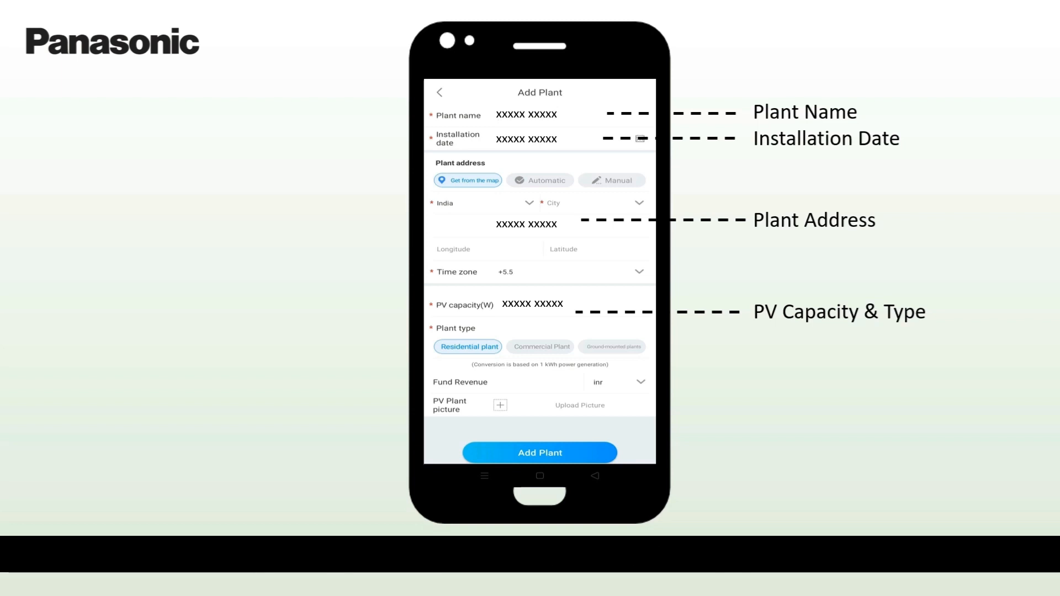
Fill in the new plant's name, installation date, address, PV capacity and type, and add it
{"action": "left_click", "coordinate": [506, 272]}
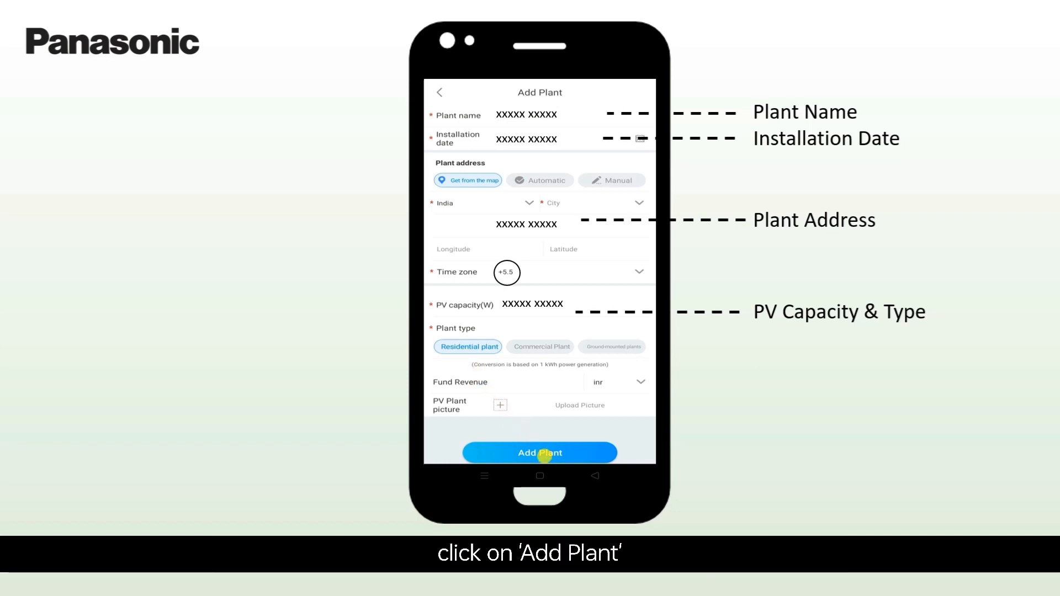
{"action": "left_click", "coordinate": [540, 453]}
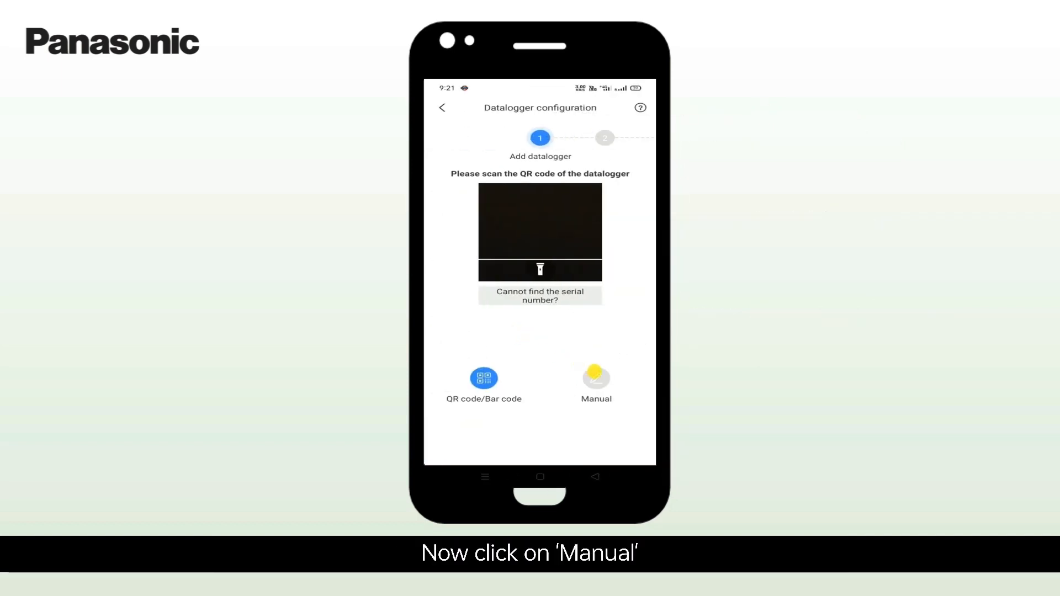
Enter the datalogger's serial number and check code manually and confirm them
{"action": "left_click", "coordinate": [596, 377]}
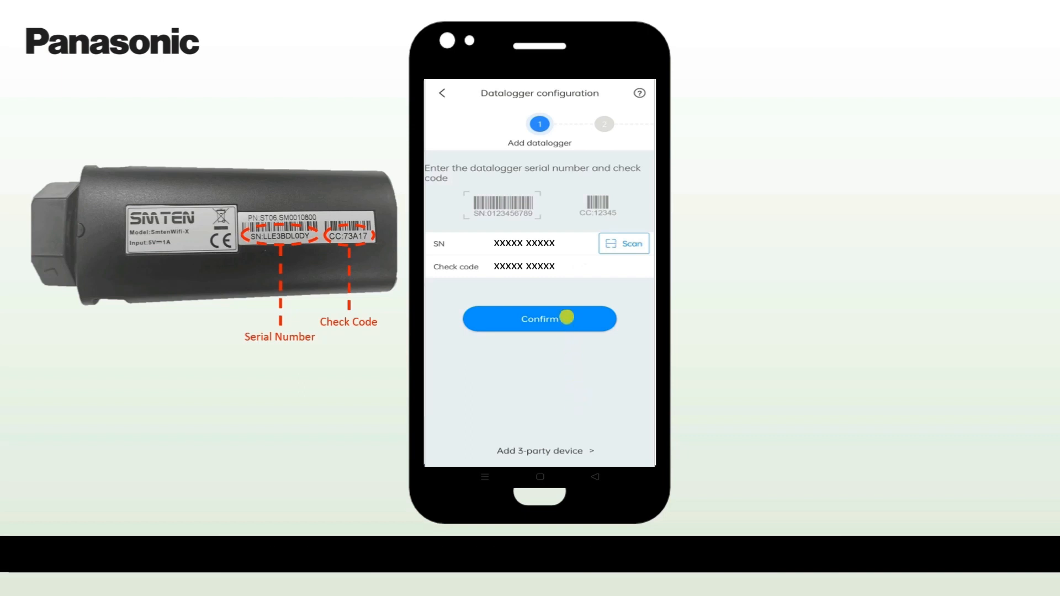
{"action": "left_click", "coordinate": [540, 318]}
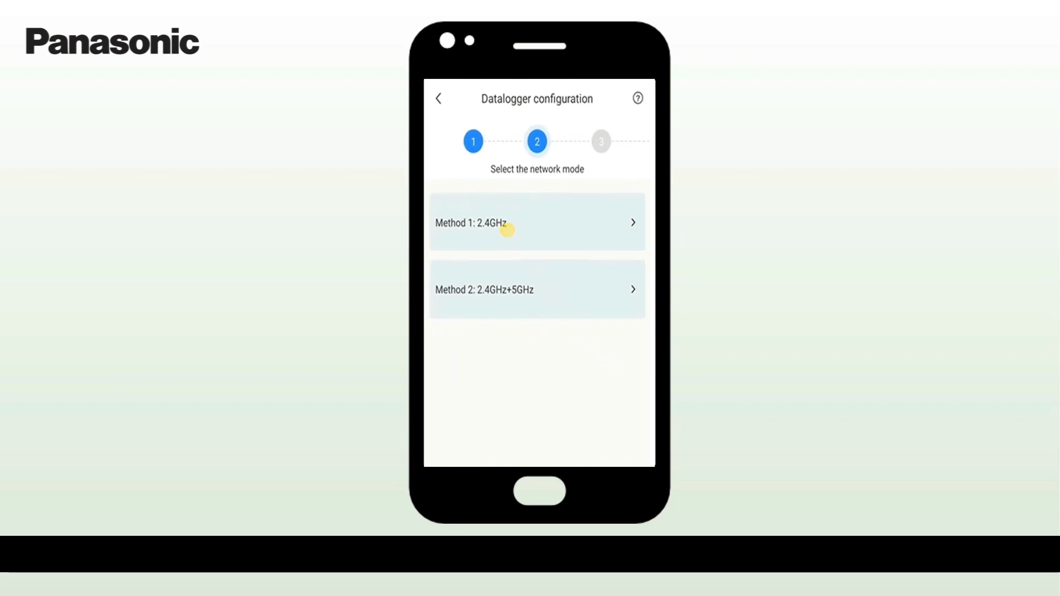
Choose Method 1: 2.4GHz network mode and enter the HomeWiFi router password
{"action": "left_click", "coordinate": [537, 222]}
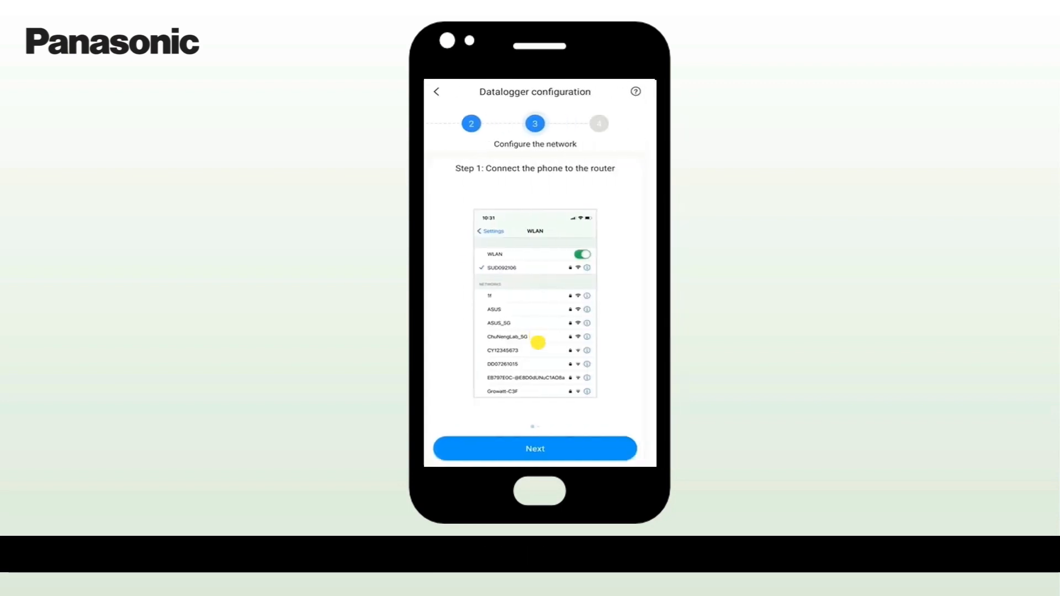
{"action": "left_click", "coordinate": [535, 449]}
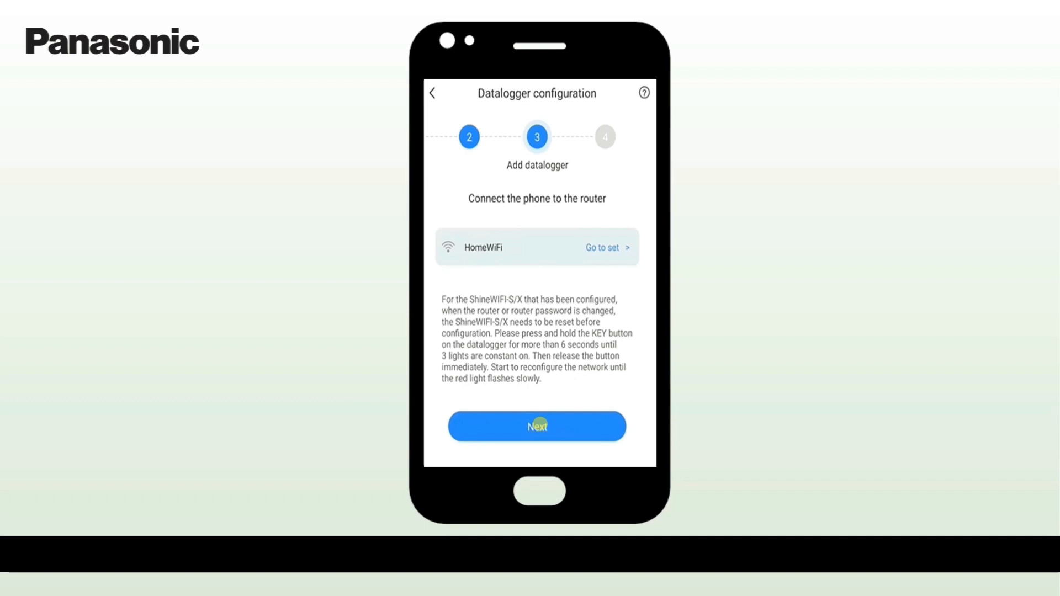
{"action": "left_click", "coordinate": [537, 426]}
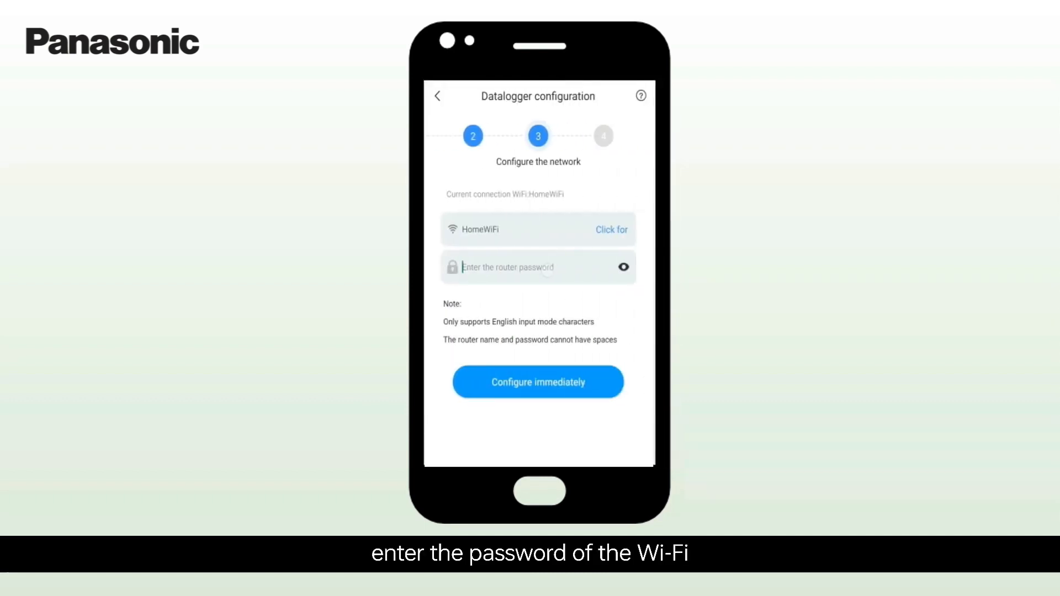
{"action": "type", "text": "xx"}
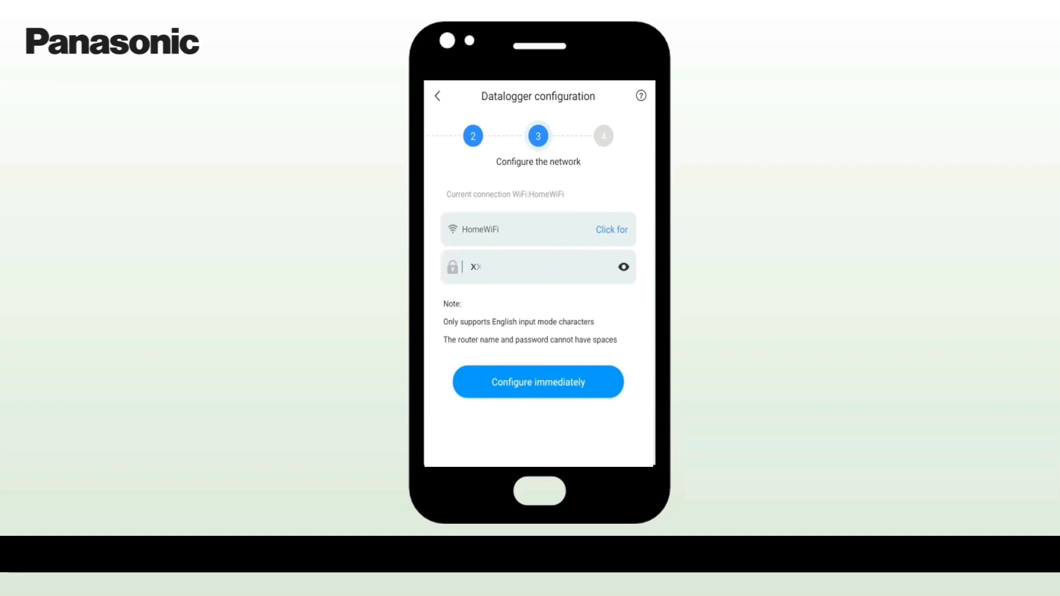
{"action": "type", "text": "XXXXX XXXXX"}
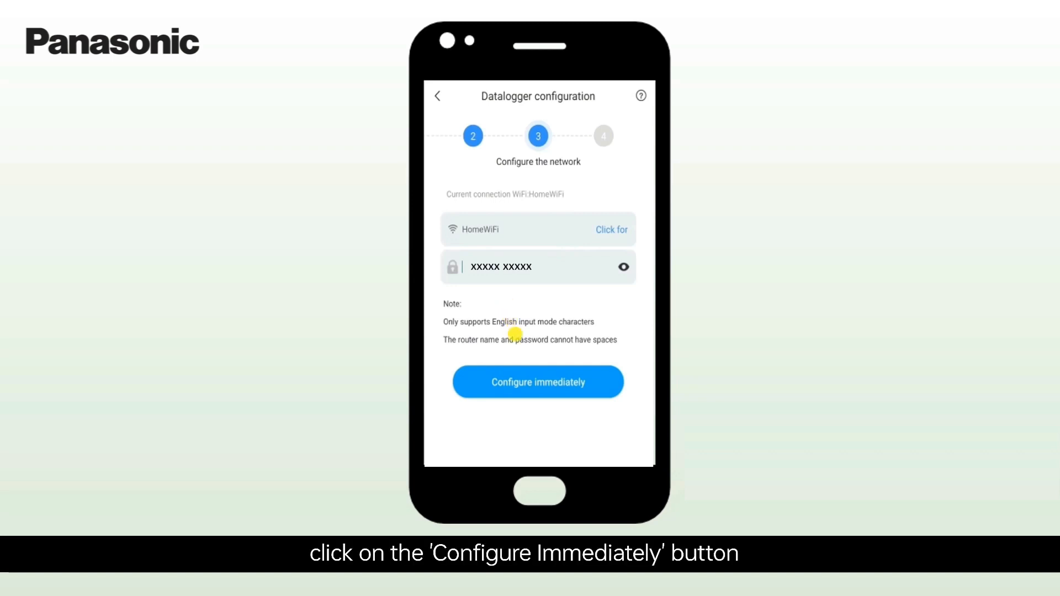
Configure the datalogger immediately until it reports success, then return to the power station
{"action": "left_click", "coordinate": [538, 381]}
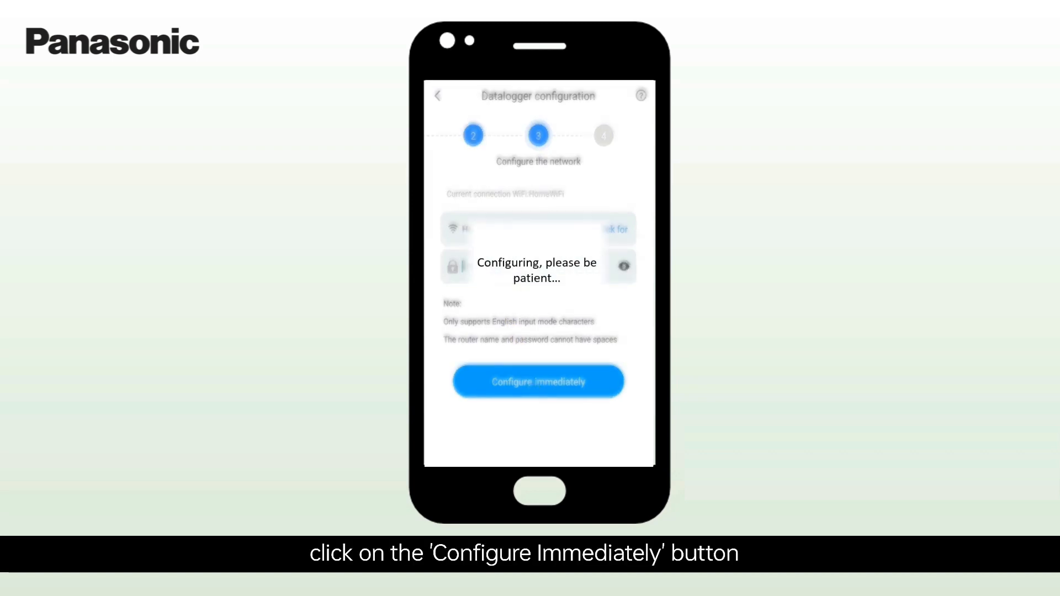
{"action": "left_click", "coordinate": [538, 382]}
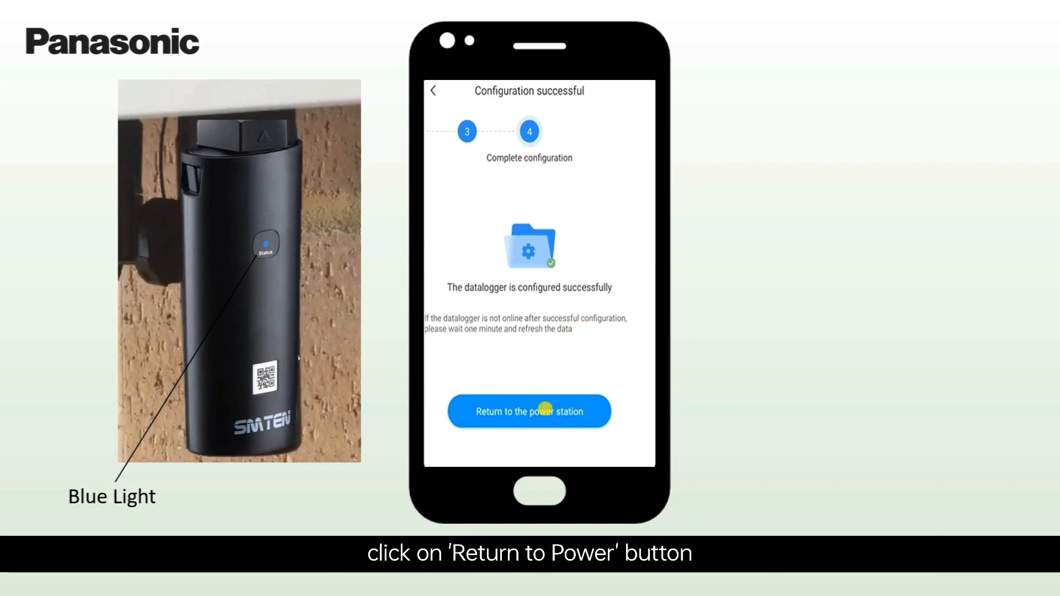
{"action": "left_click", "coordinate": [529, 411]}
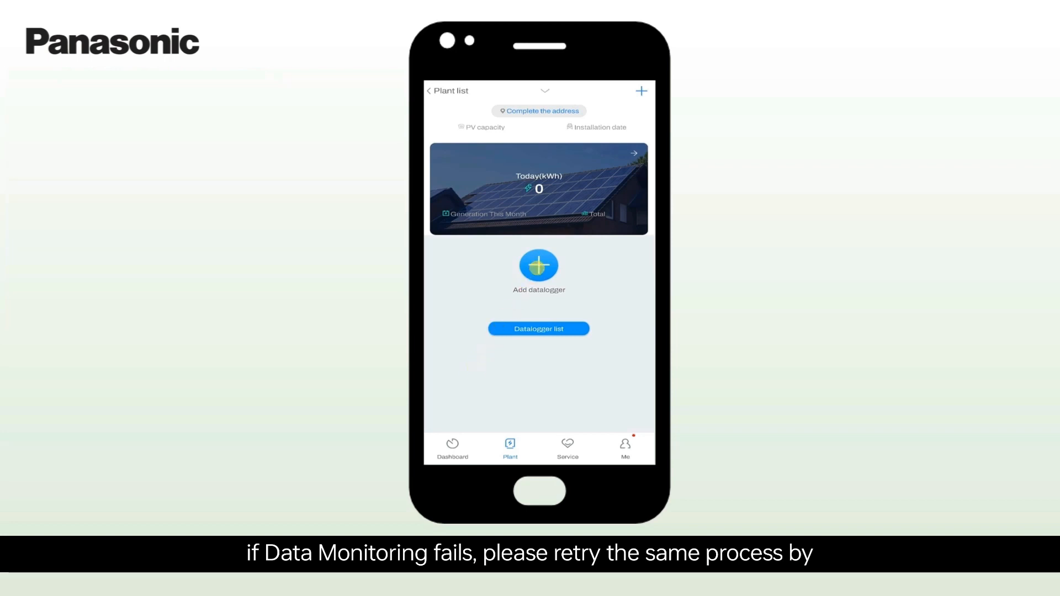
Add another datalogger to the plant with manual serial number and check code entry
{"action": "left_click", "coordinate": [539, 265]}
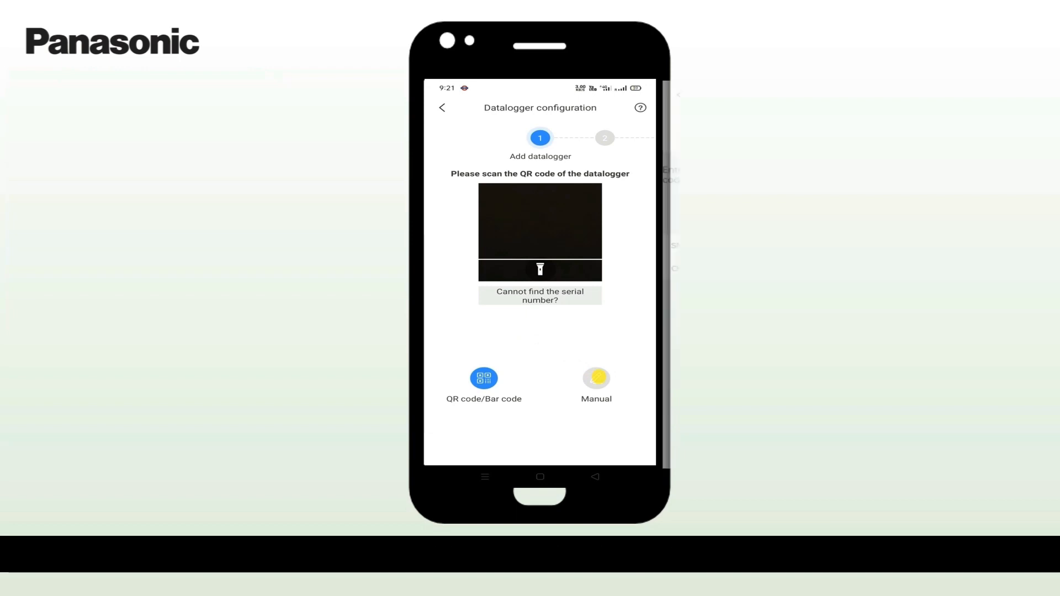
{"action": "left_click", "coordinate": [596, 378]}
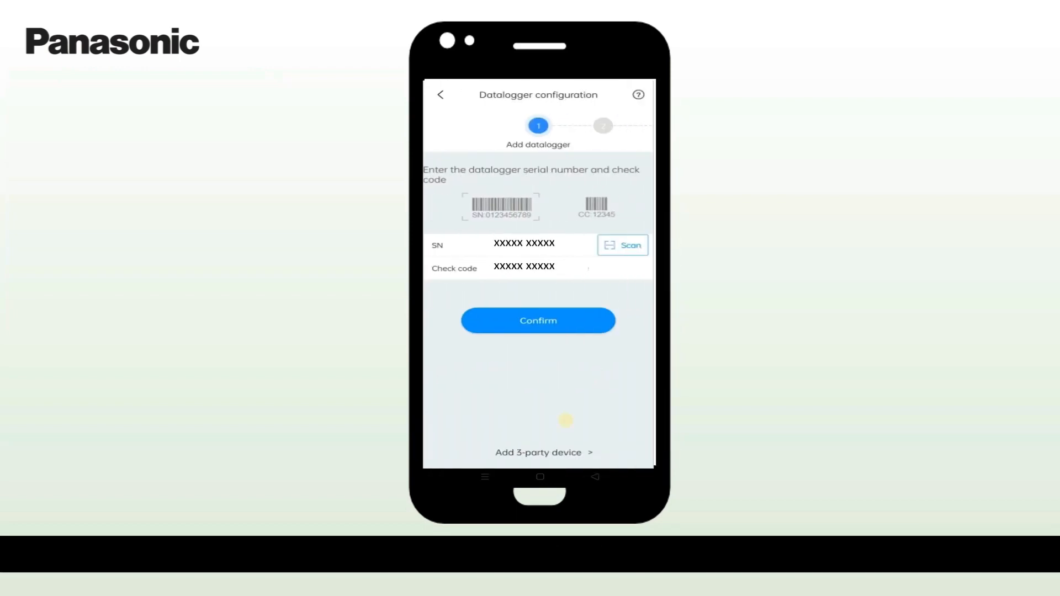